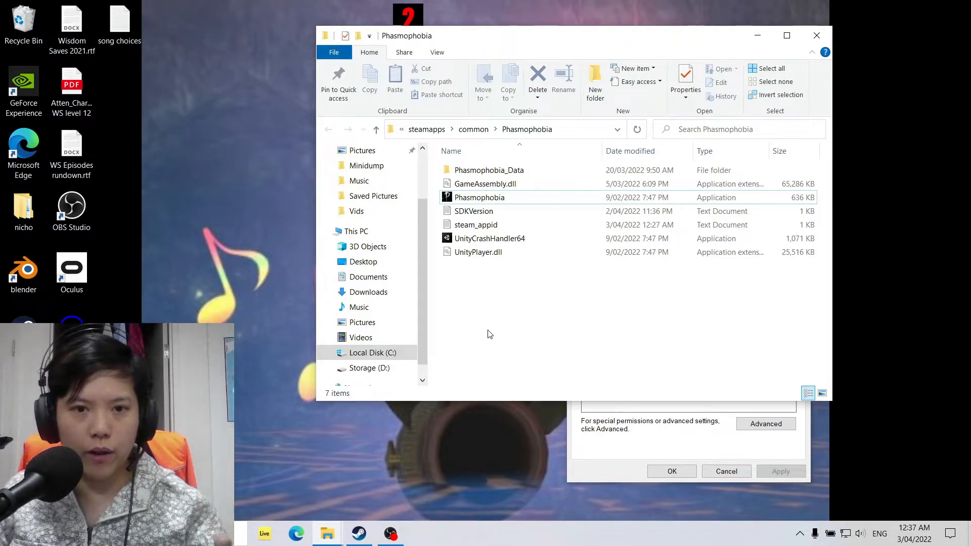
{"action": "mouse_move", "coordinate": [444, 333]}
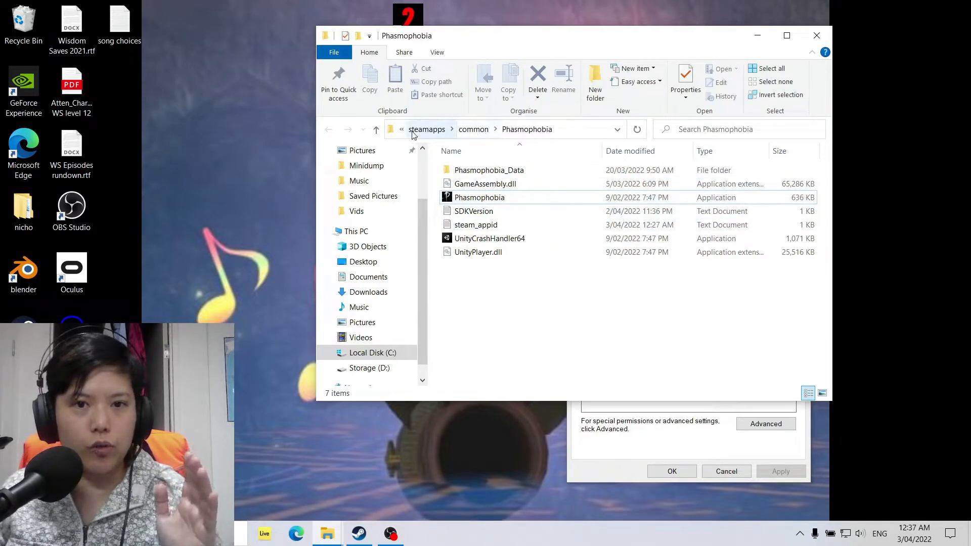
{"action": "mouse_move", "coordinate": [457, 138]}
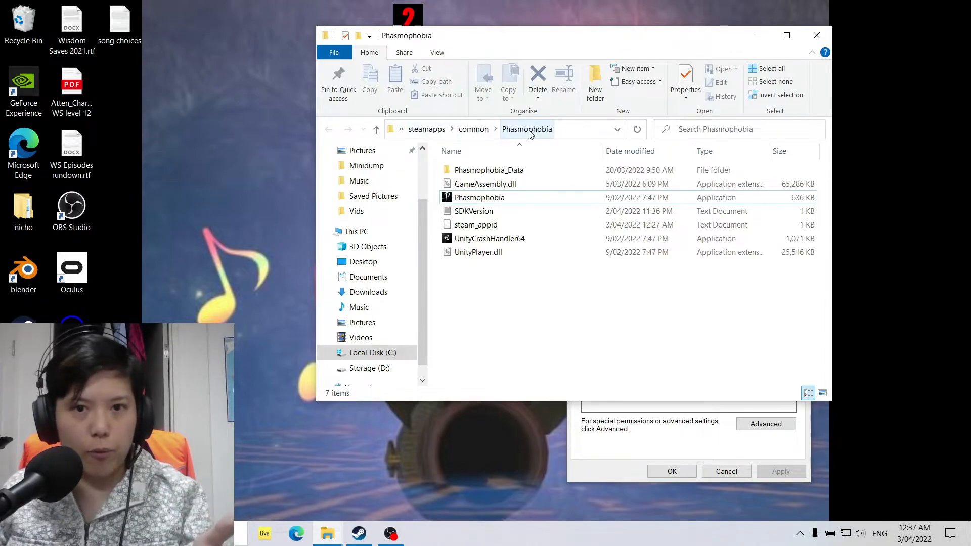
- Select the Phasmophobia application file in the steamapps\common\Phasmophobia folder
{"action": "left_click", "coordinate": [480, 198]}
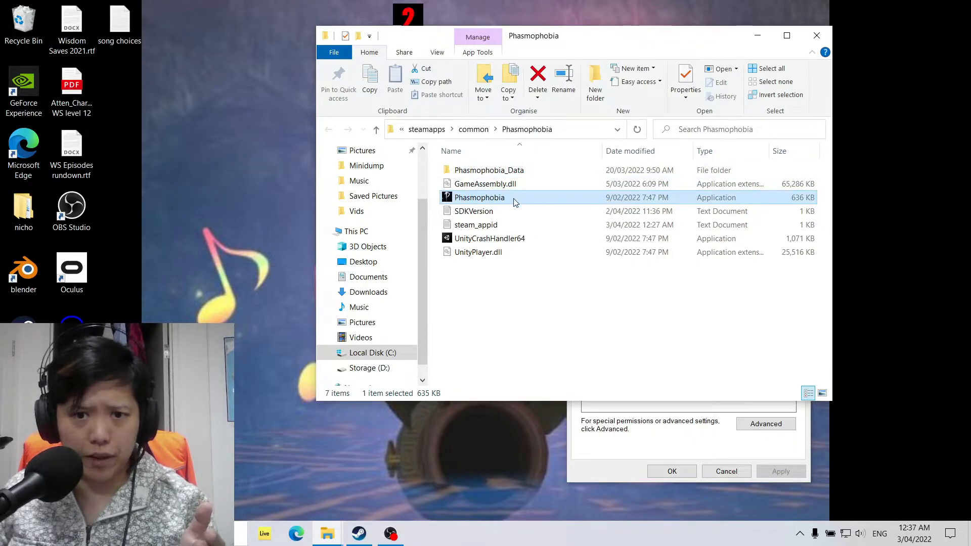
- Reach Phasmophobia.exe's Security permissions editor through its Properties
{"action": "right_click", "coordinate": [479, 198]}
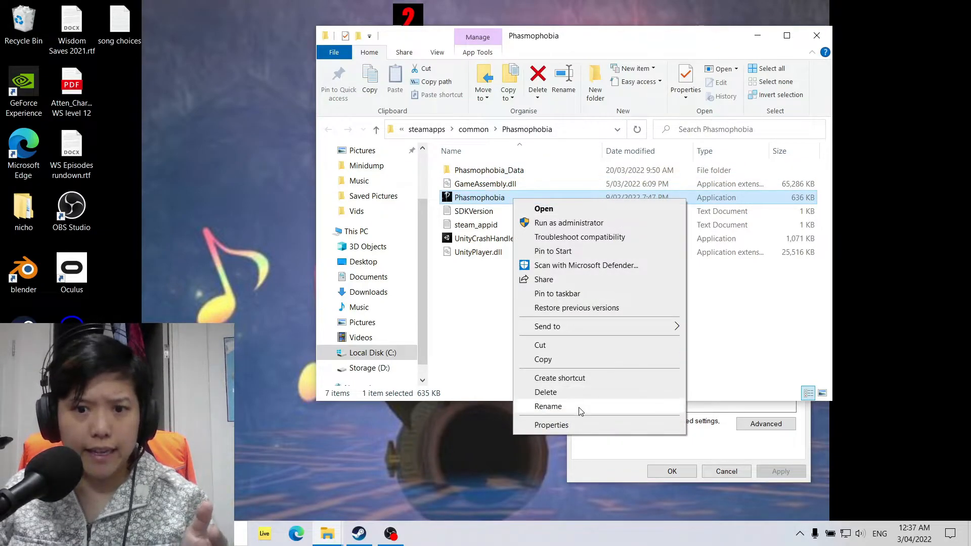
{"action": "left_click", "coordinate": [551, 425]}
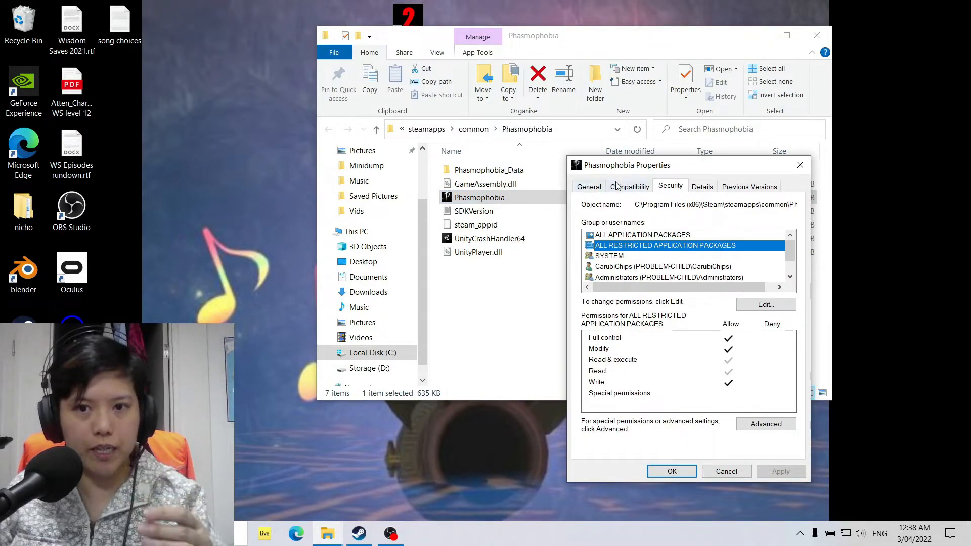
{"action": "mouse_move", "coordinate": [682, 170]}
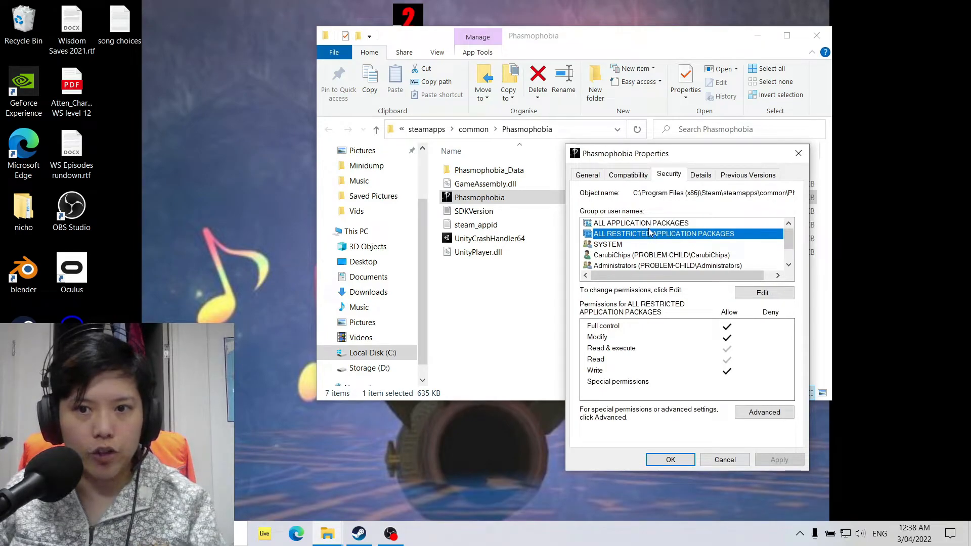
{"action": "mouse_move", "coordinate": [666, 238]}
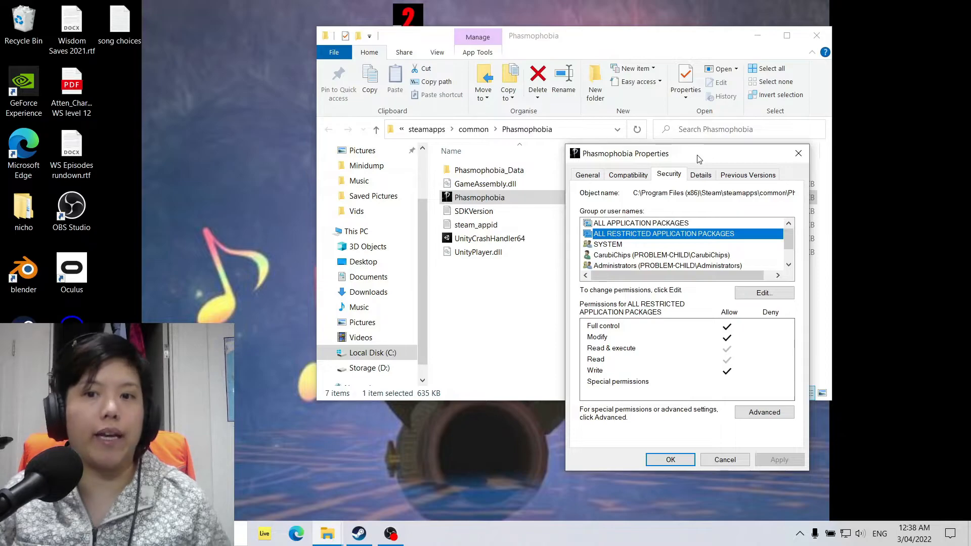
{"action": "left_click", "coordinate": [764, 294]}
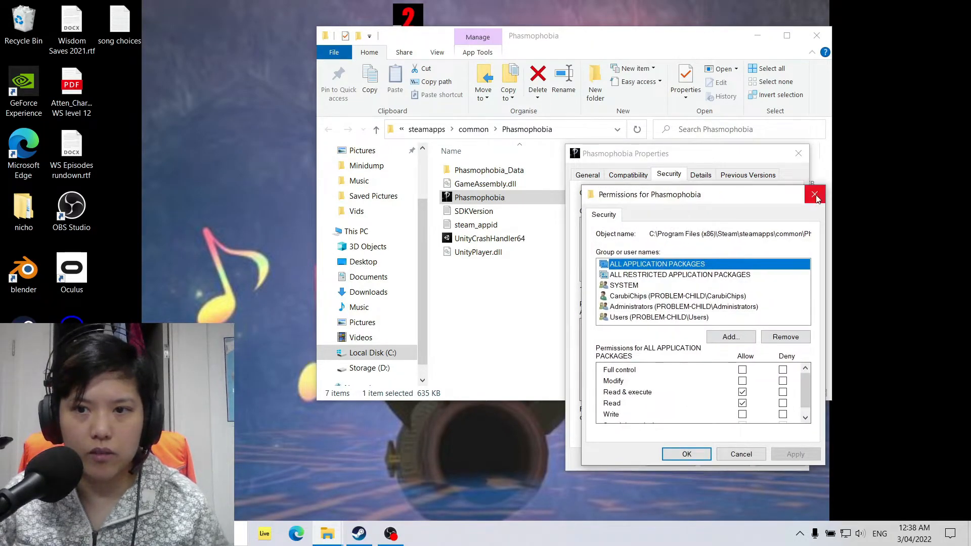
- Allow Full control for ALL RESTRICTED APPLICATION PACKAGES on Phasmophobia.exe and confirm
{"action": "left_click", "coordinate": [680, 275]}
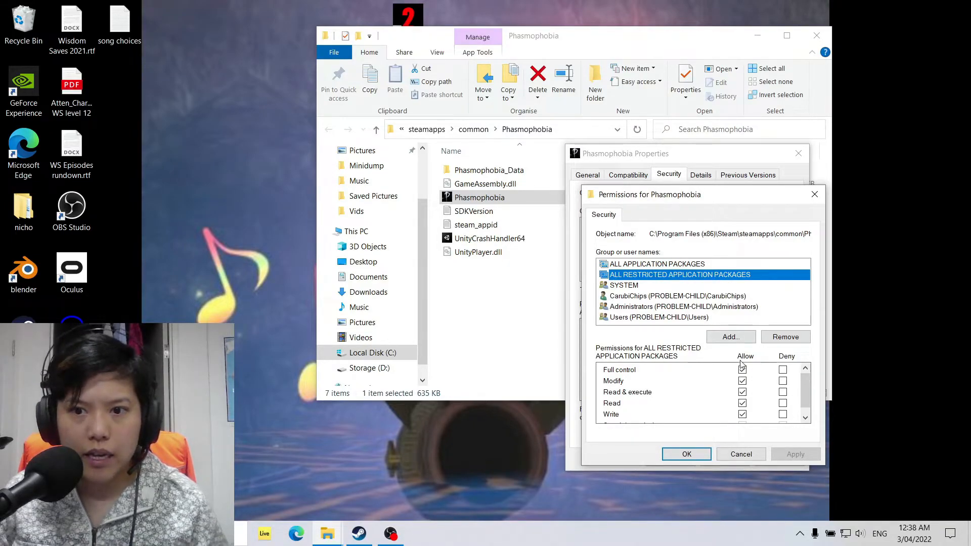
{"action": "left_click", "coordinate": [743, 371]}
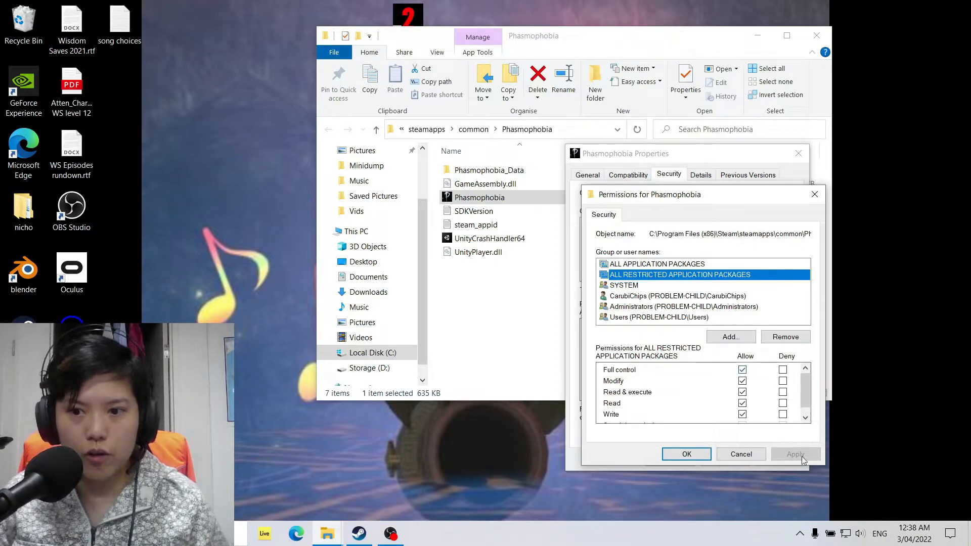
{"action": "left_click", "coordinate": [686, 455]}
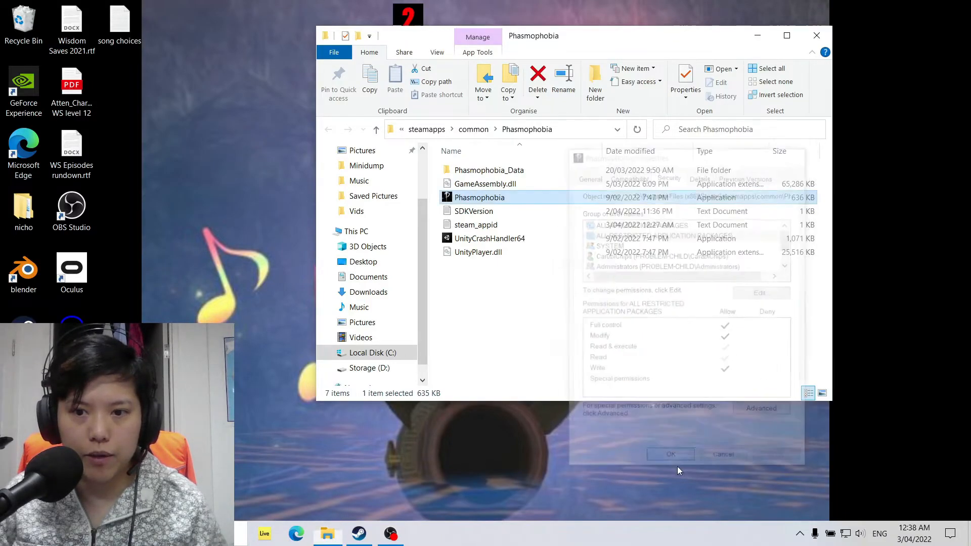
{"action": "left_click", "coordinate": [671, 454]}
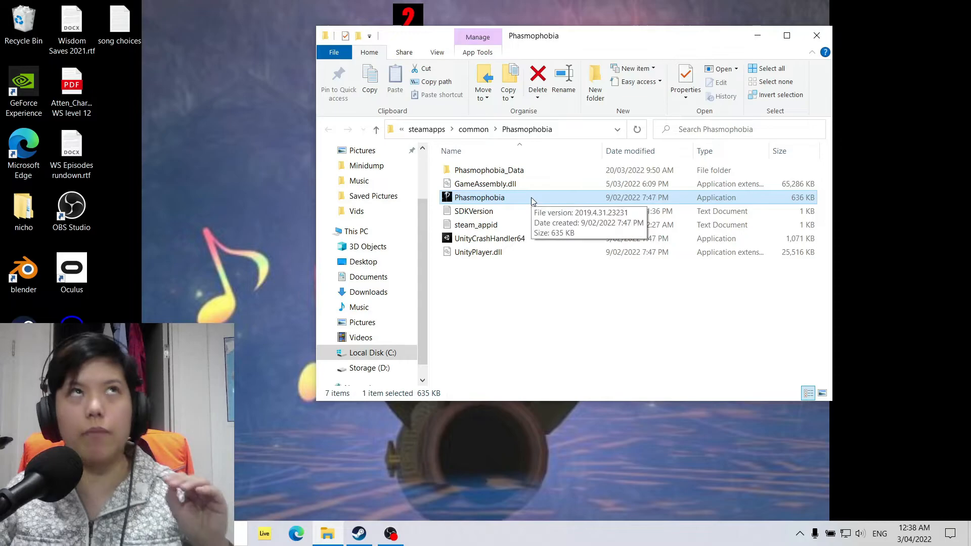
{"action": "right_click", "coordinate": [479, 197]}
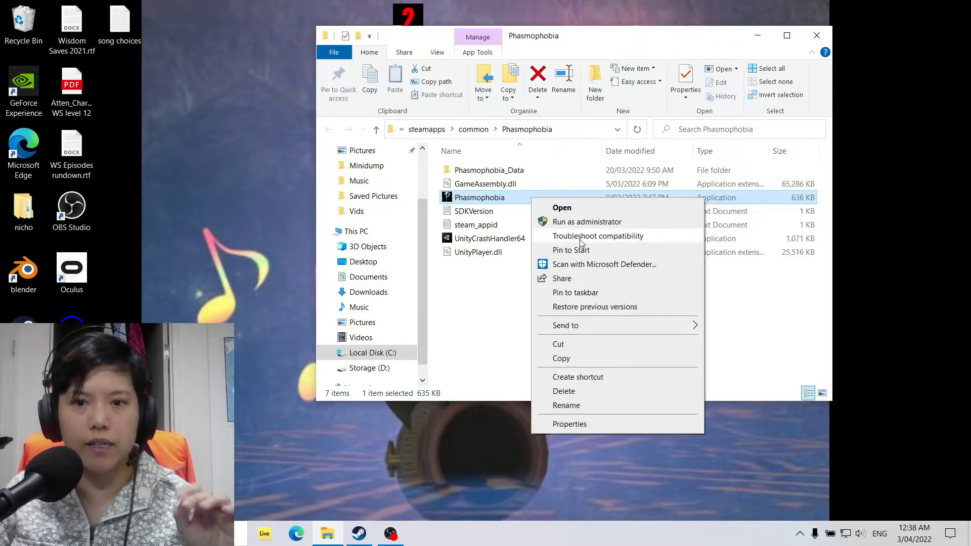
{"action": "left_click", "coordinate": [570, 424]}
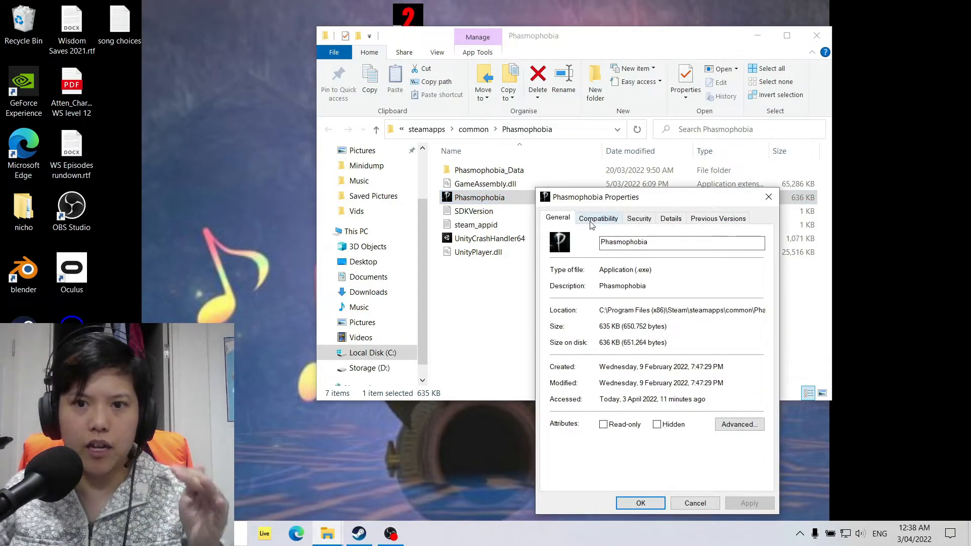
{"action": "left_click", "coordinate": [599, 218]}
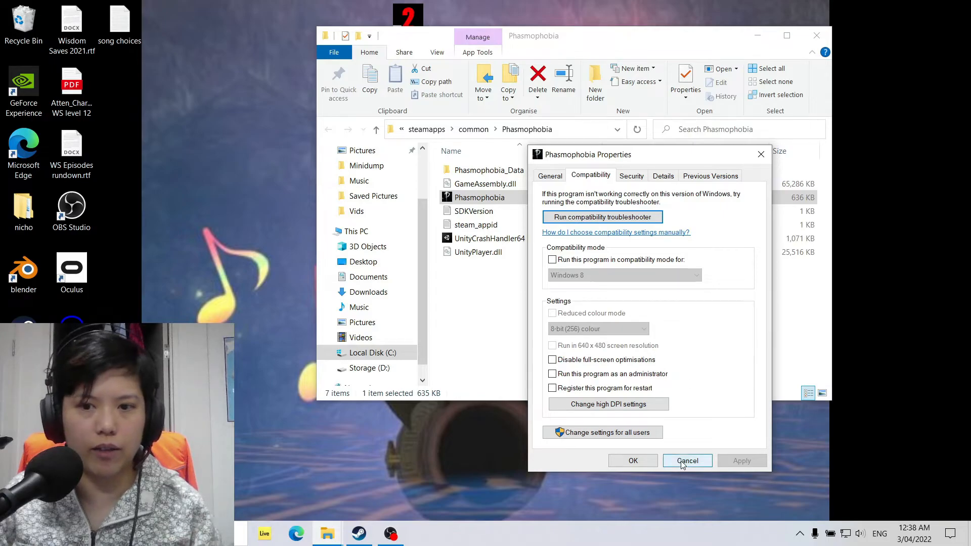
{"action": "mouse_move", "coordinate": [634, 208]}
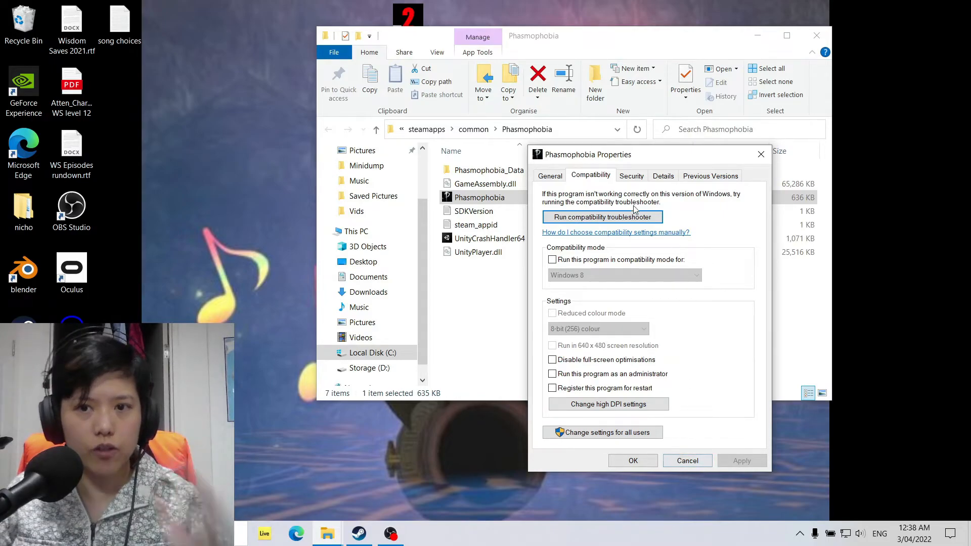
{"action": "left_click", "coordinate": [631, 176]}
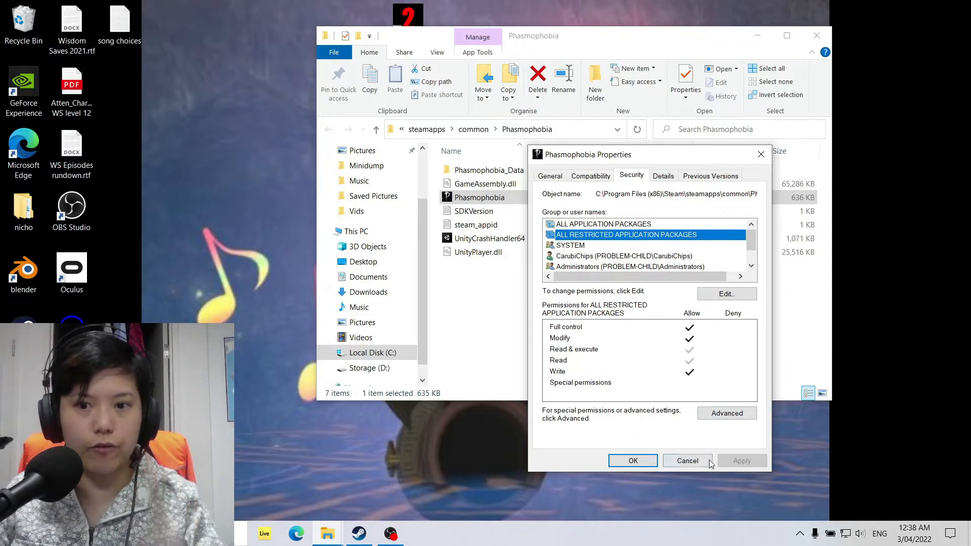
{"action": "left_click", "coordinate": [688, 462]}
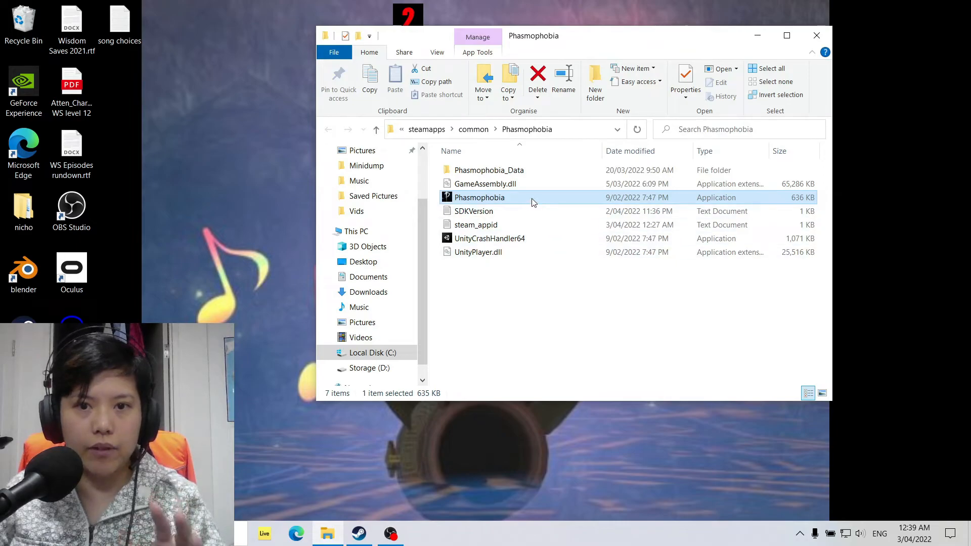
{"action": "mouse_move", "coordinate": [577, 299]}
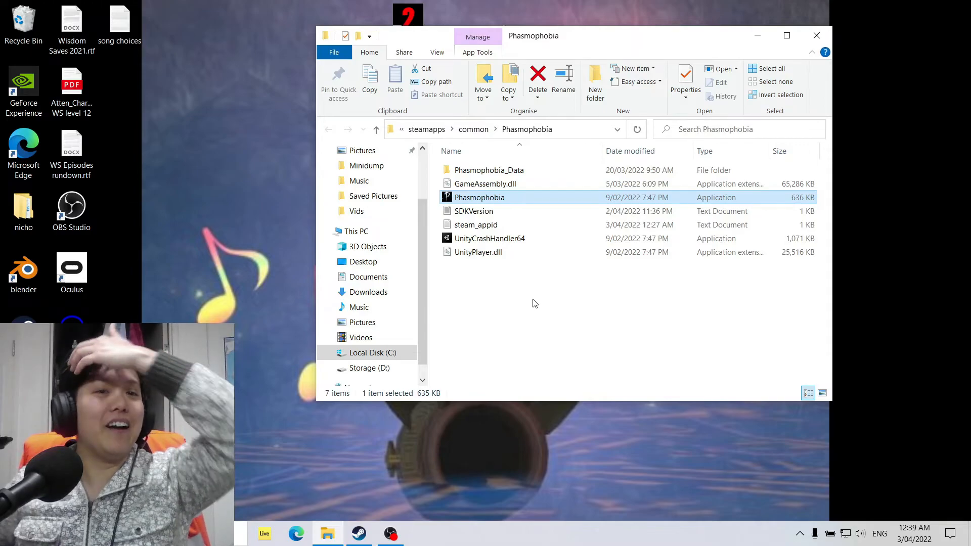
{"action": "mouse_move", "coordinate": [510, 292]}
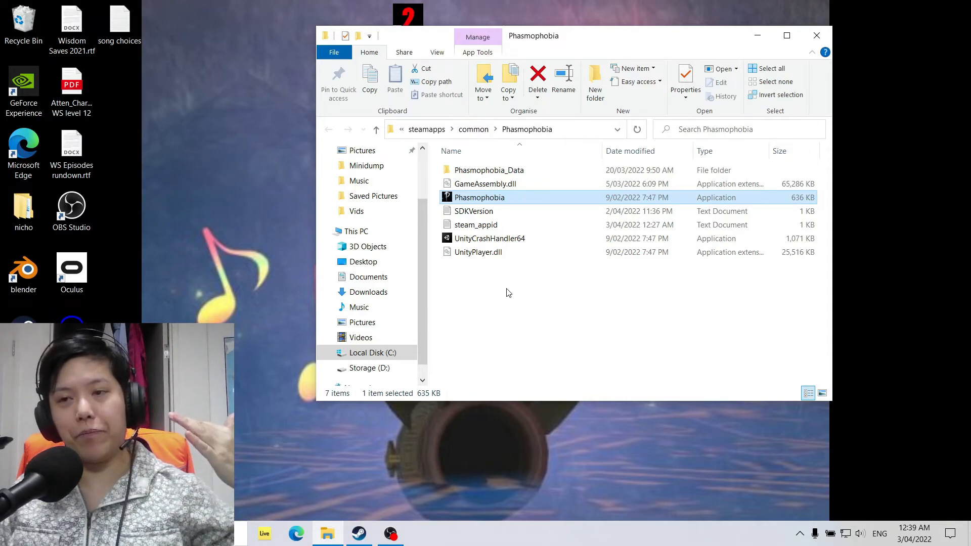
{"action": "mouse_move", "coordinate": [519, 311]}
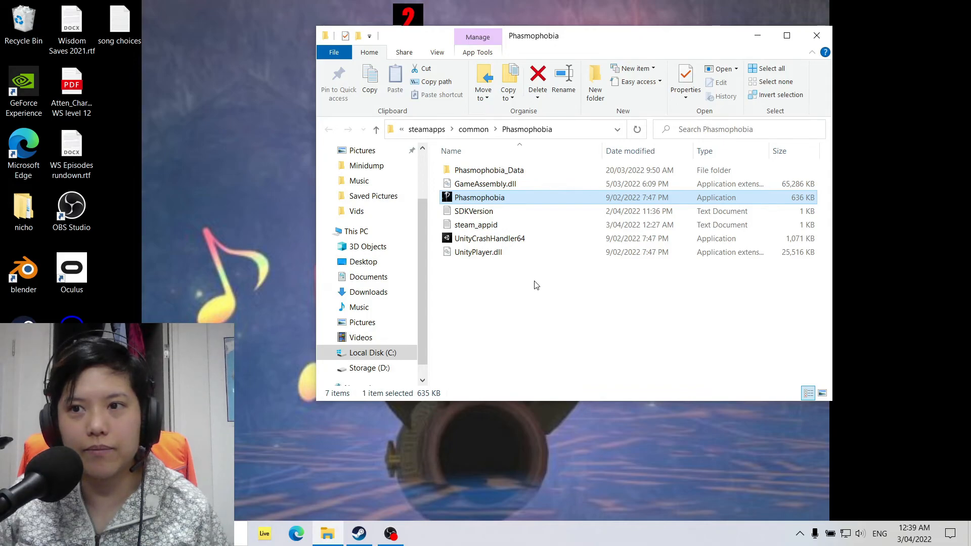
{"action": "mouse_move", "coordinate": [544, 279]}
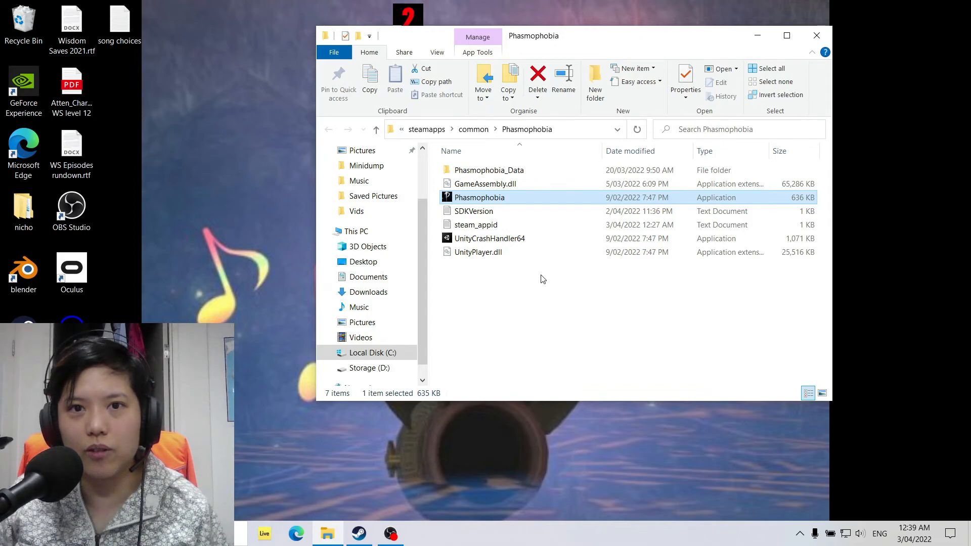